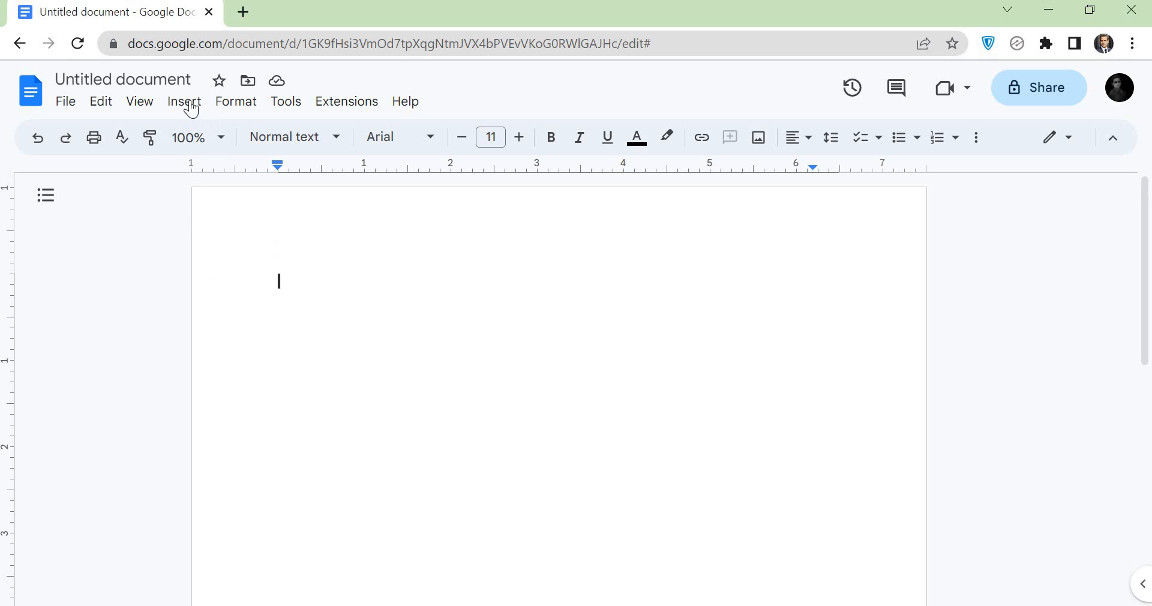
Insert a new drawing into the empty document via Insert > Drawing > New.
click(183, 101)
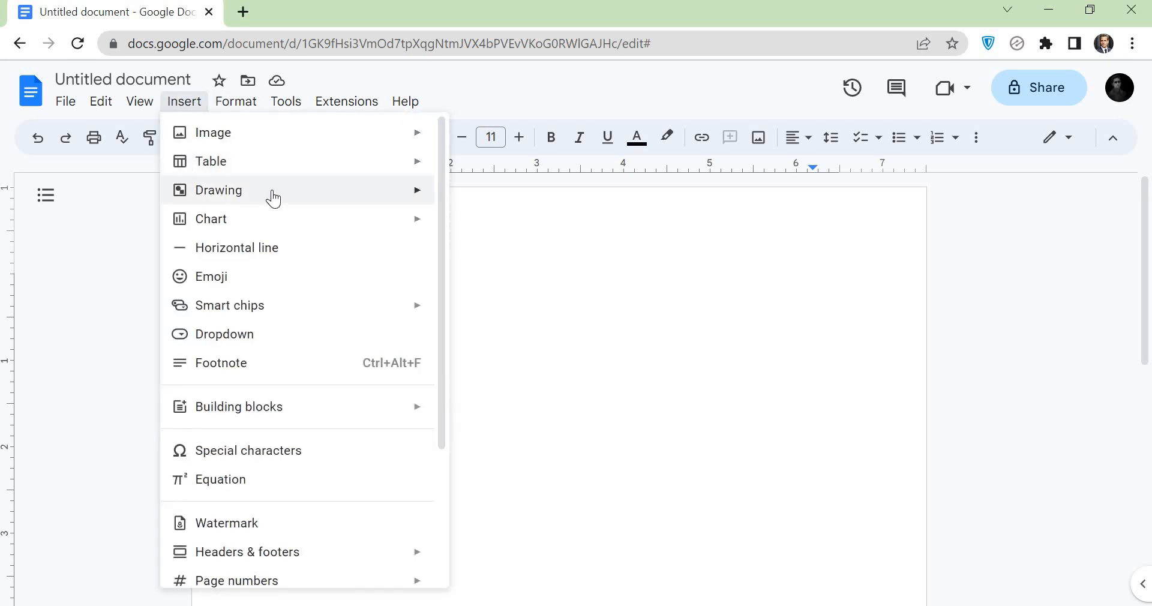
click(218, 190)
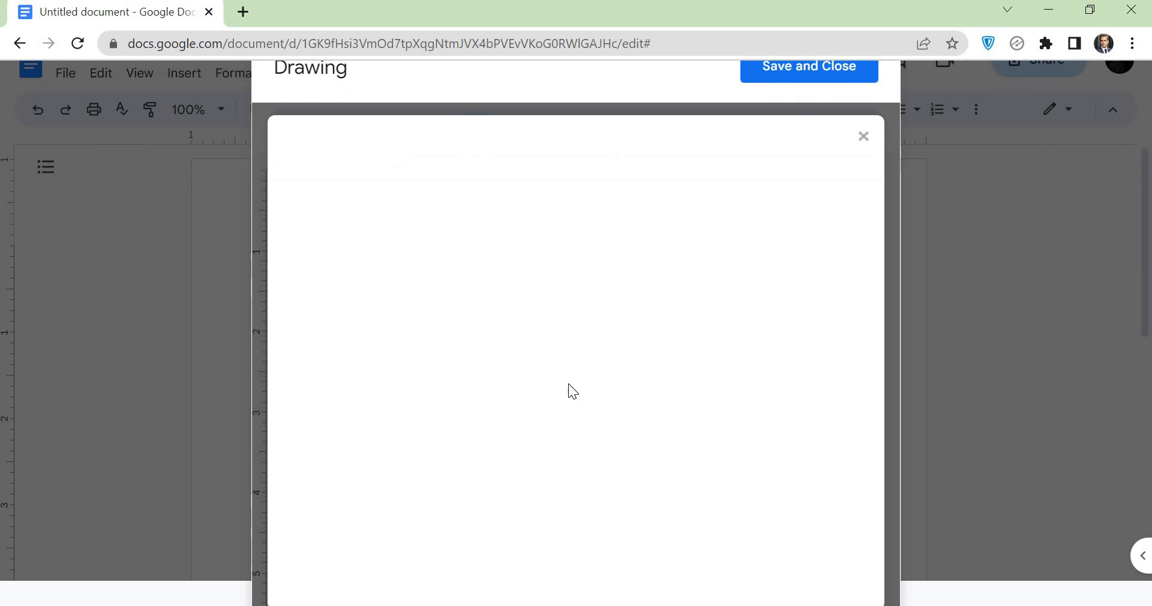
Upload the desk photo from Downloads into the drawing canvas.
click(617, 407)
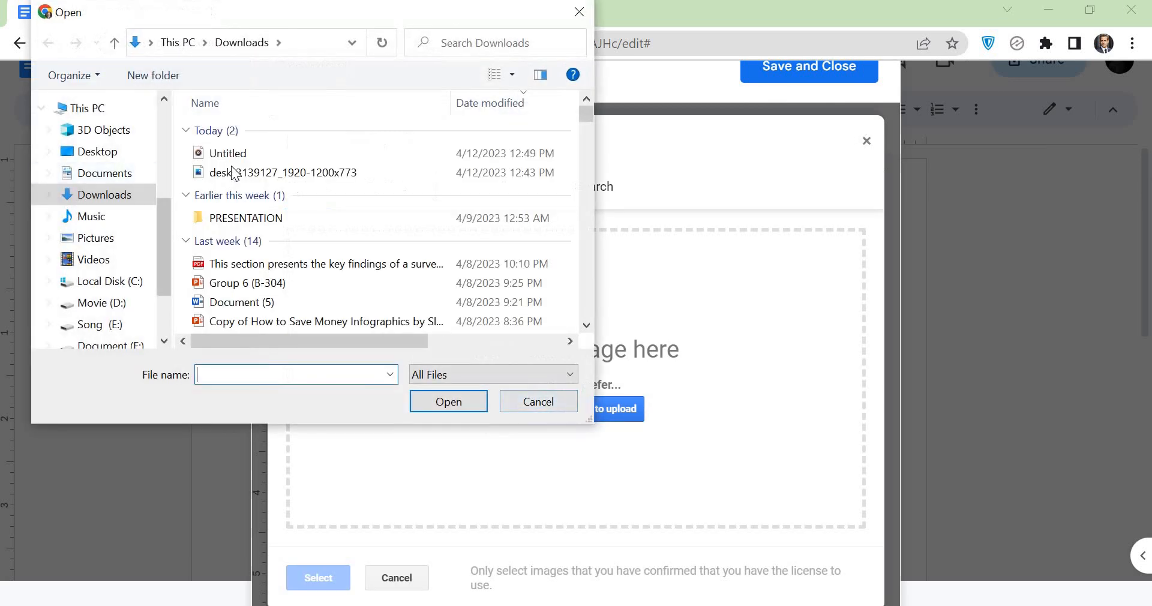
click(448, 402)
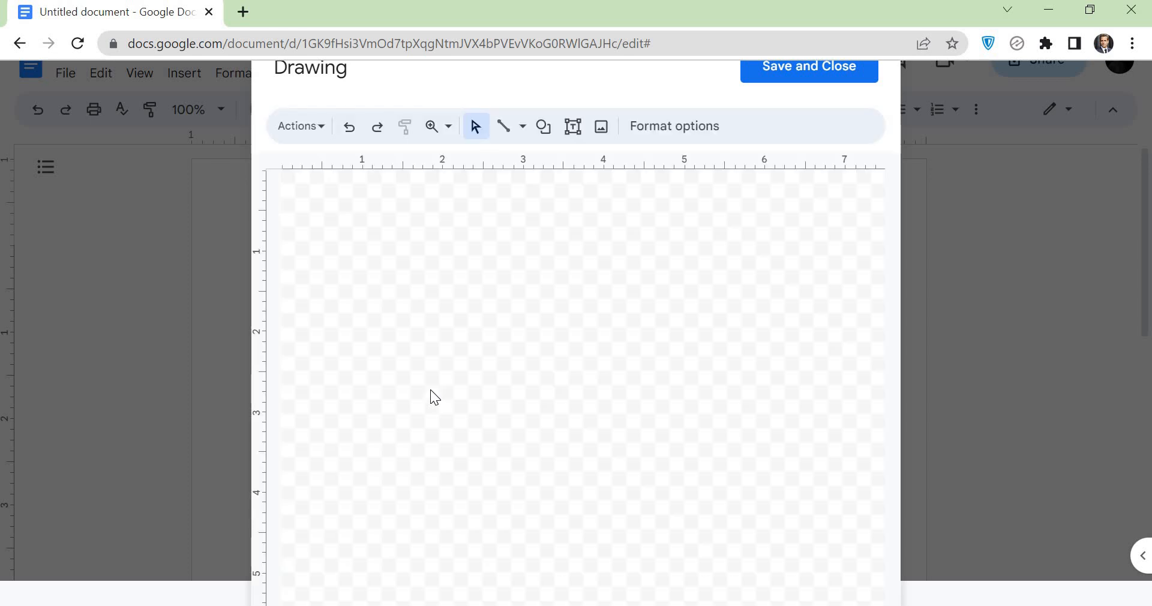
Add a text box over the lower middle of the photo reading 'Cover page'.
click(600, 126)
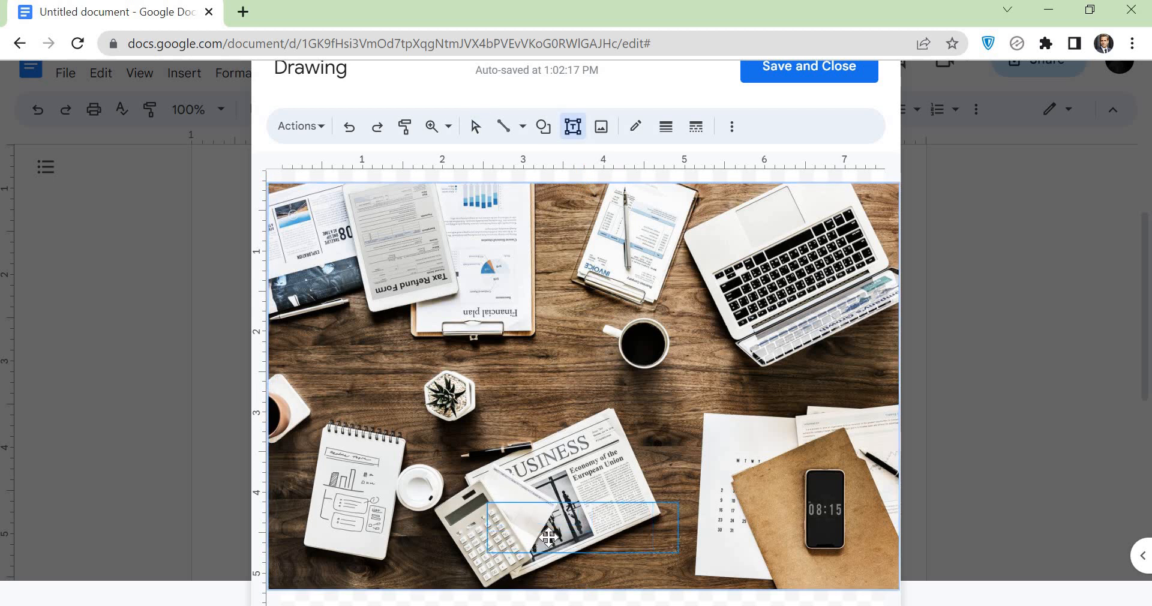
text(c)
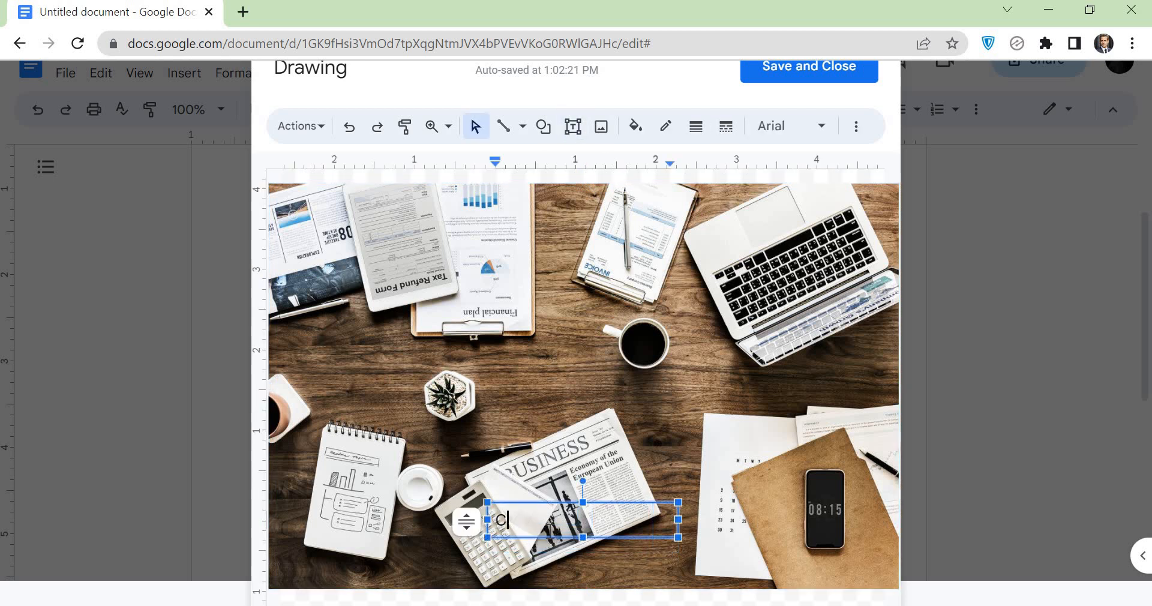
text(over page)
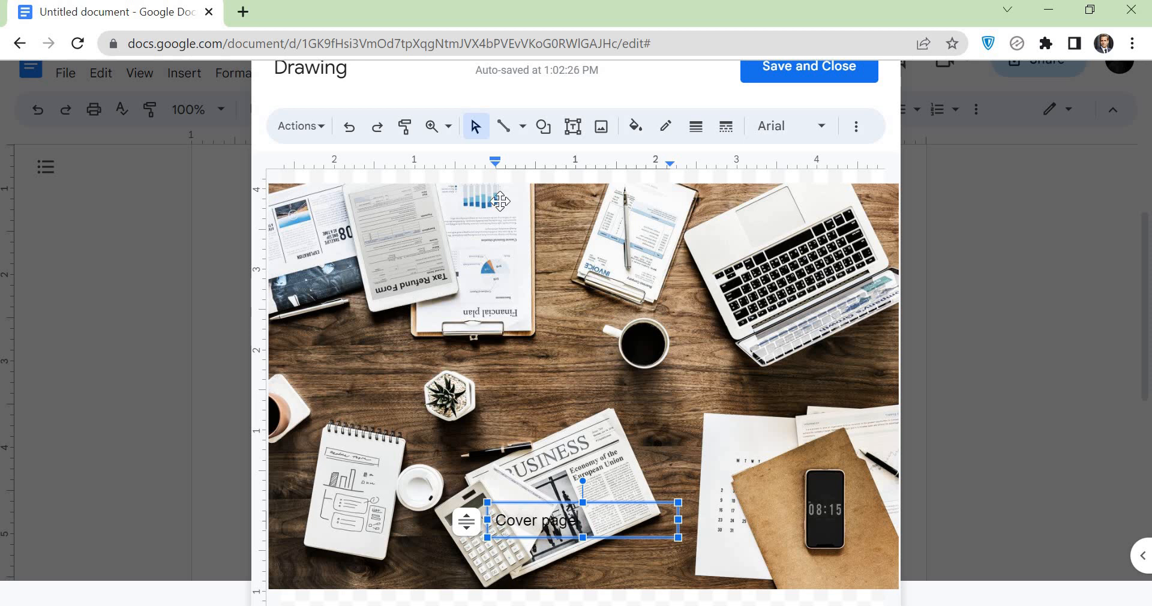
Centre-align the 'Cover page' label text and fill its box with yellow.
click(854, 126)
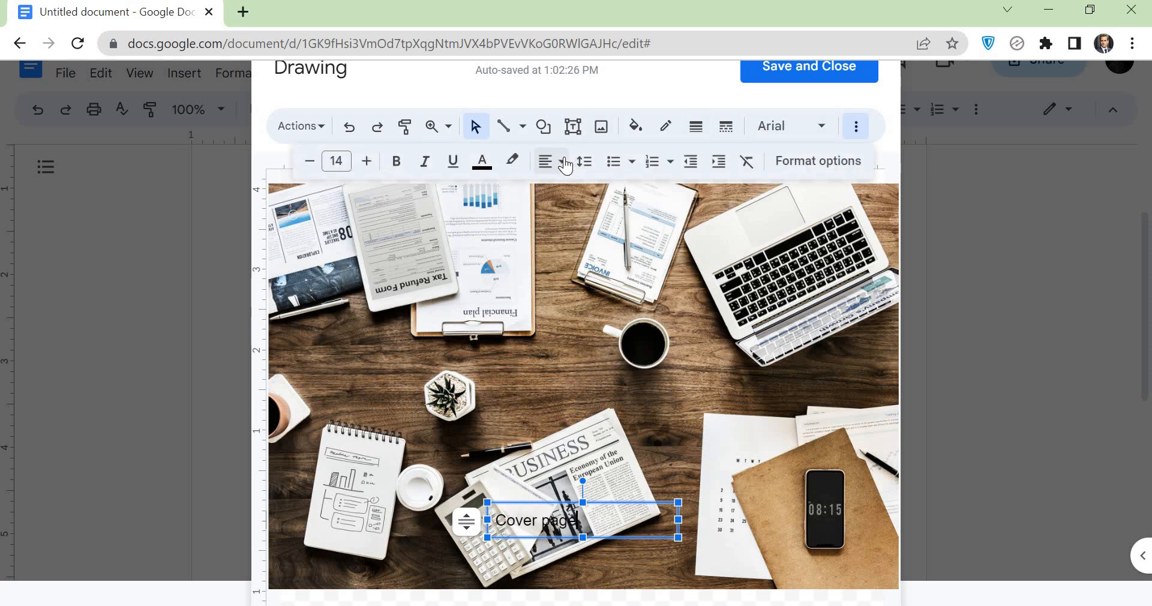
click(544, 160)
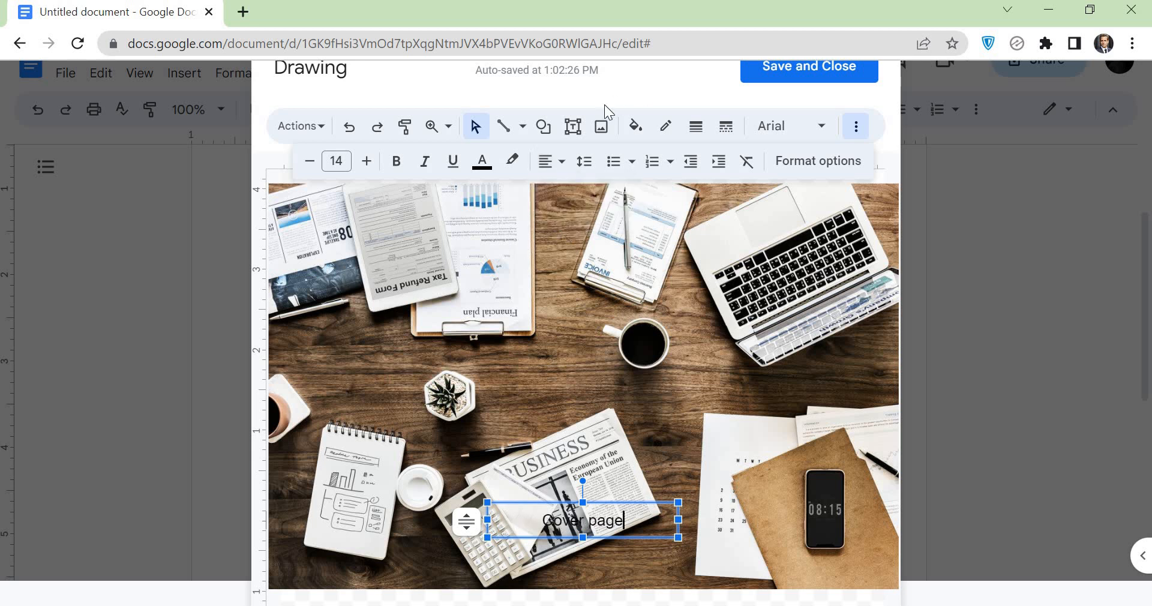
click(634, 126)
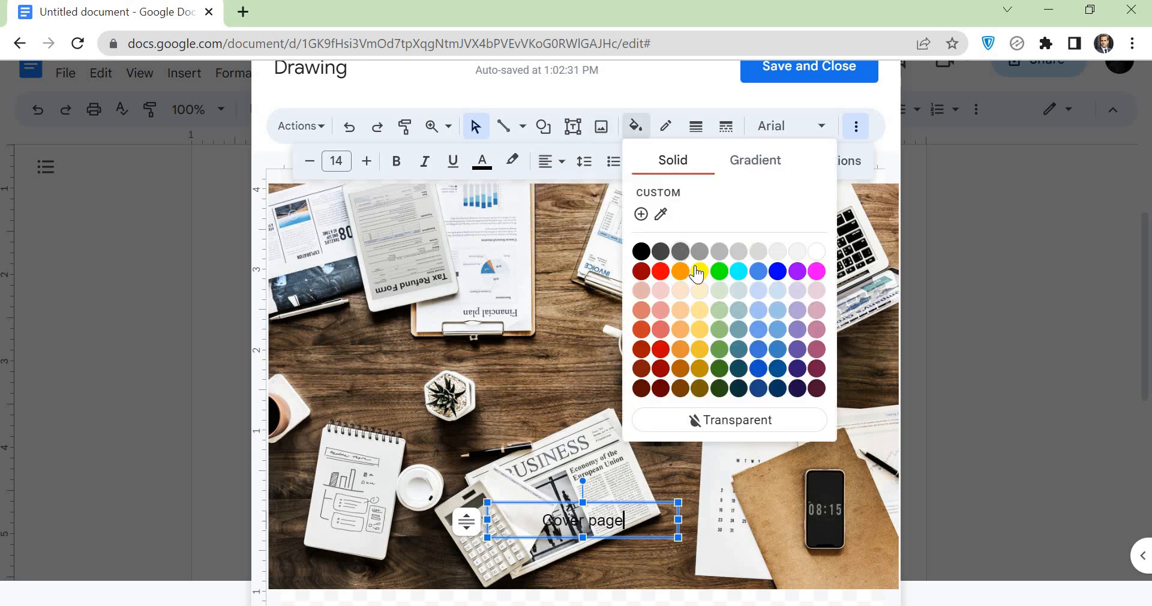
click(698, 271)
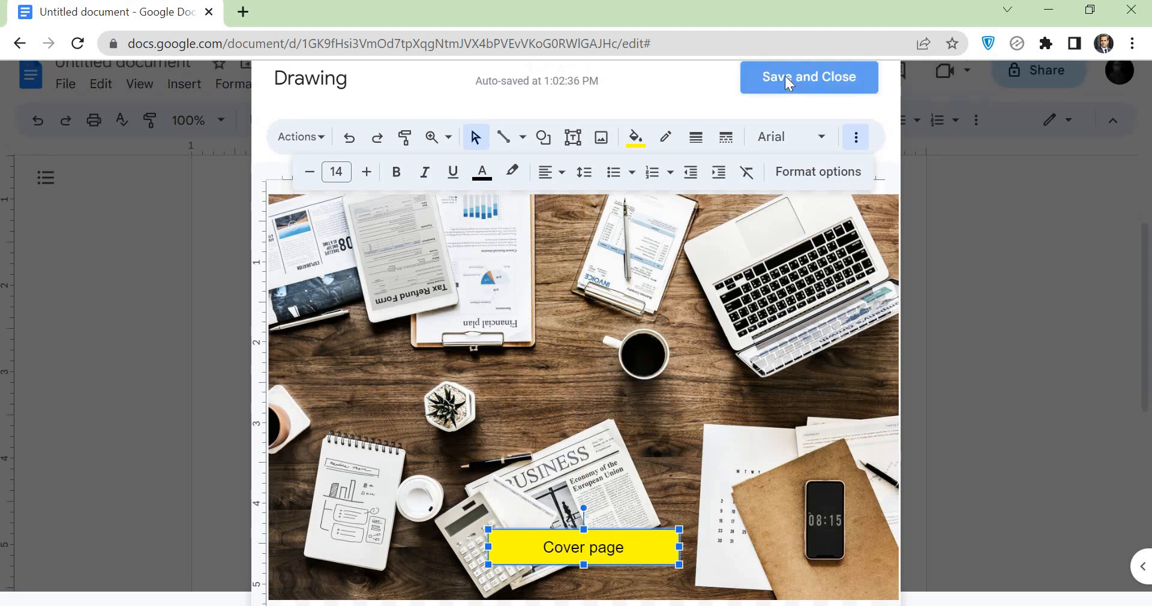
Save the drawing into the document and start a centred byline 'By abid a' beneath it.
click(808, 77)
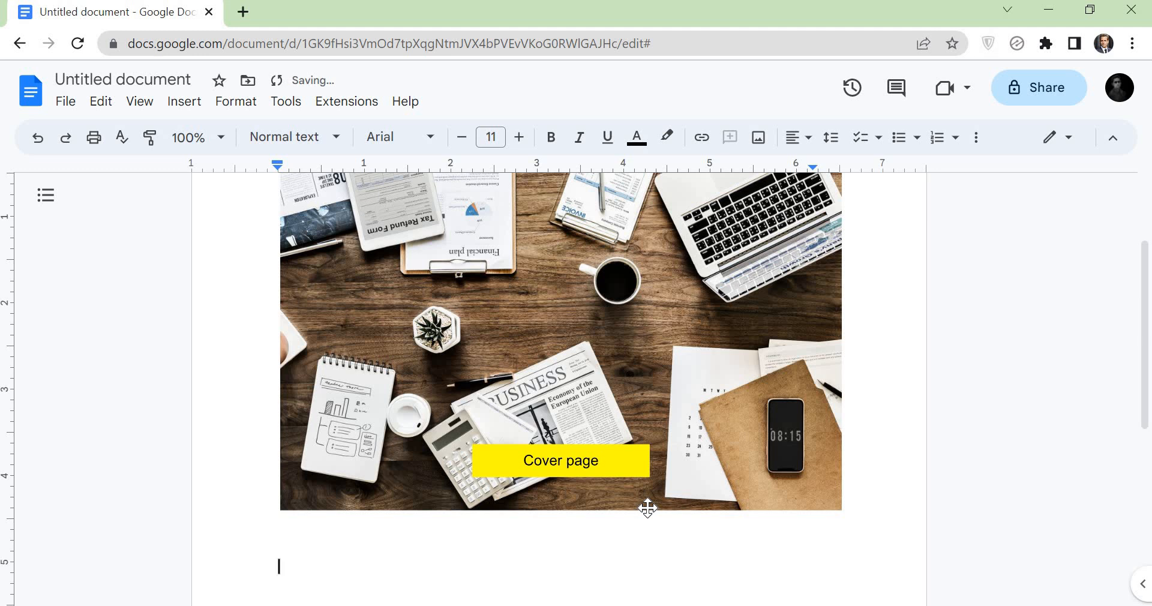
click(796, 137)
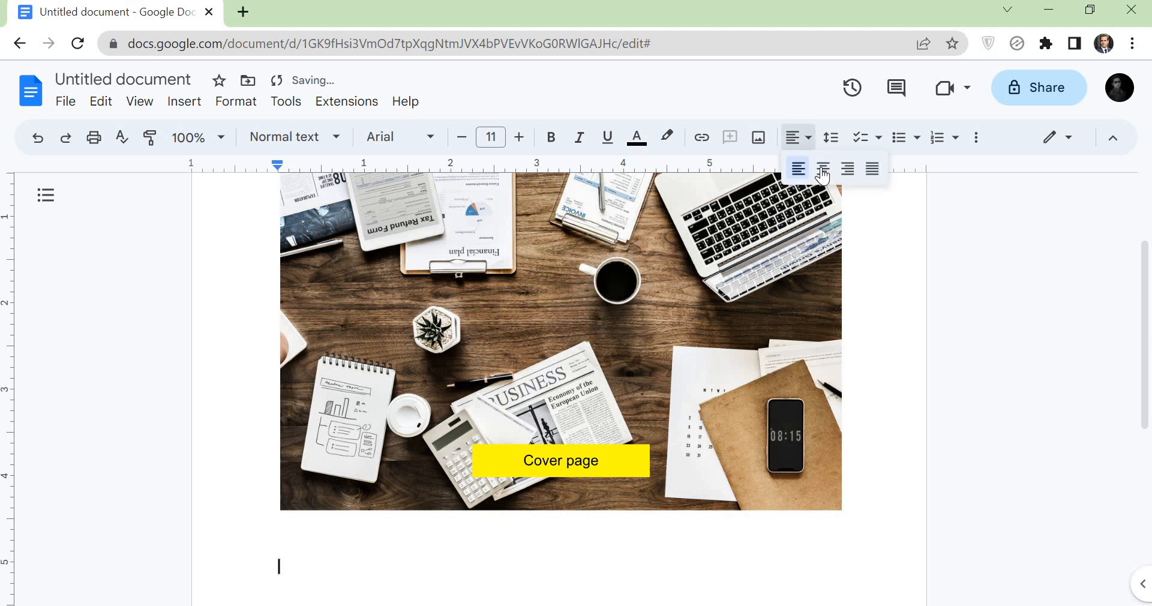
text(By)
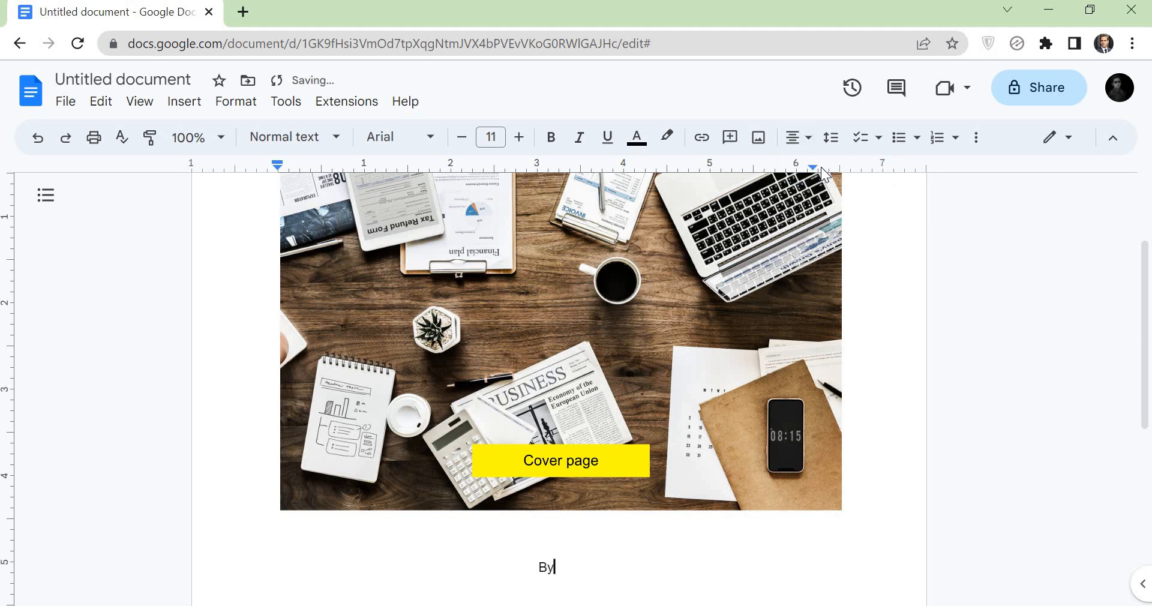
text(abid a)
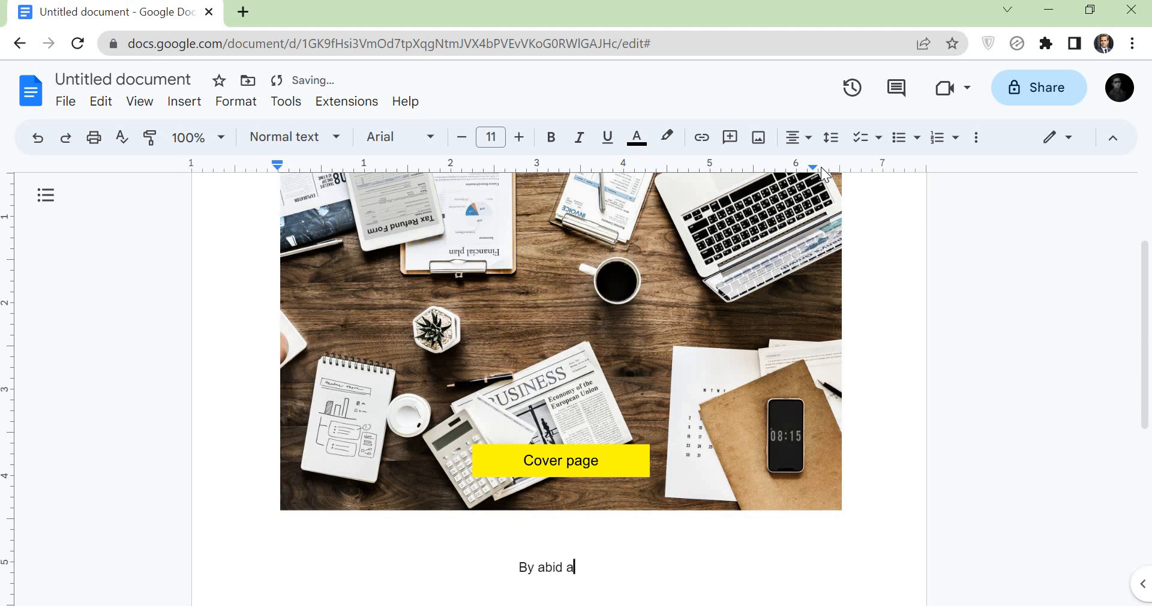